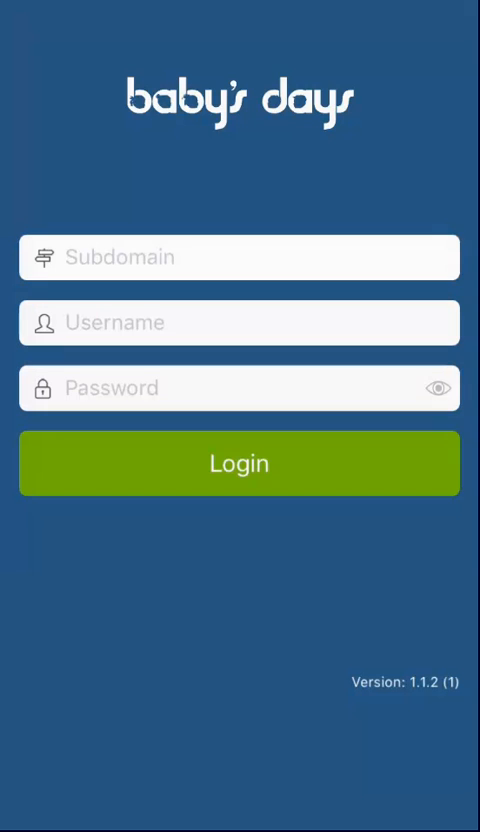
# Tap through the subdomain, username and password fields of the login form.
pyautogui.click(239, 257)
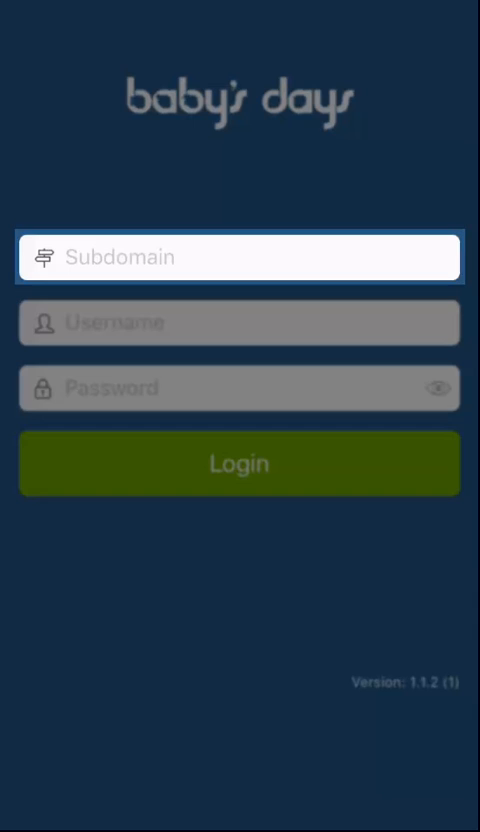
pyautogui.click(239, 322)
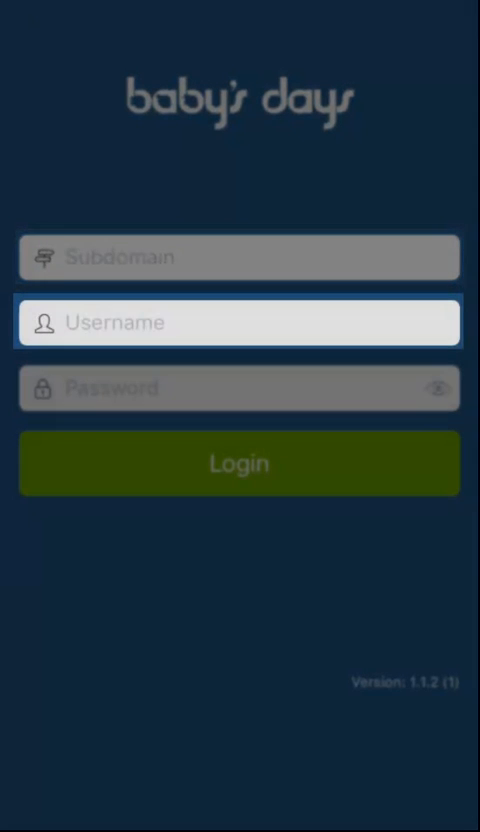
pyautogui.click(239, 388)
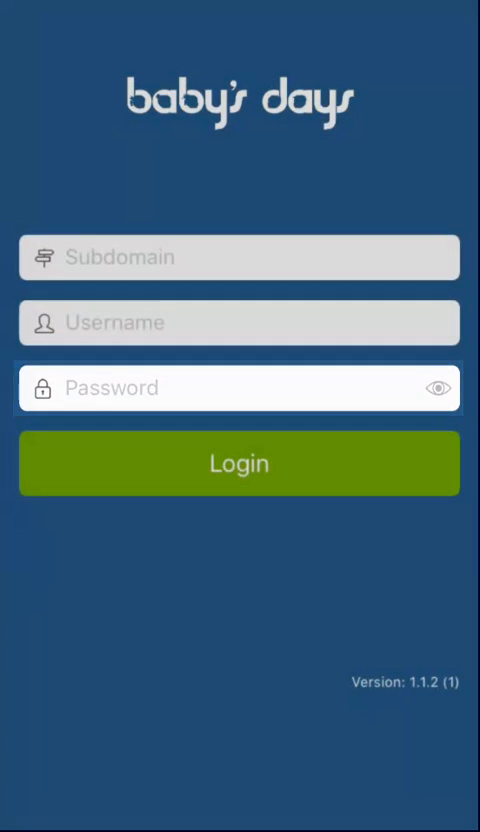
pyautogui.click(238, 257)
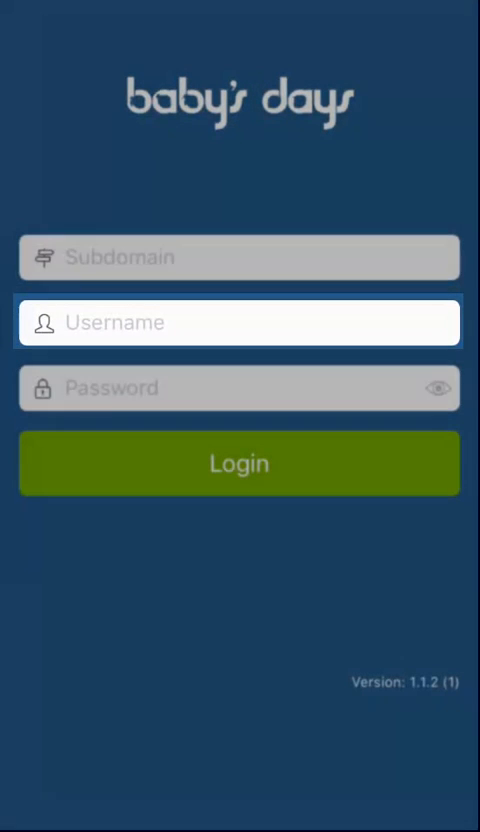
pyautogui.click(239, 388)
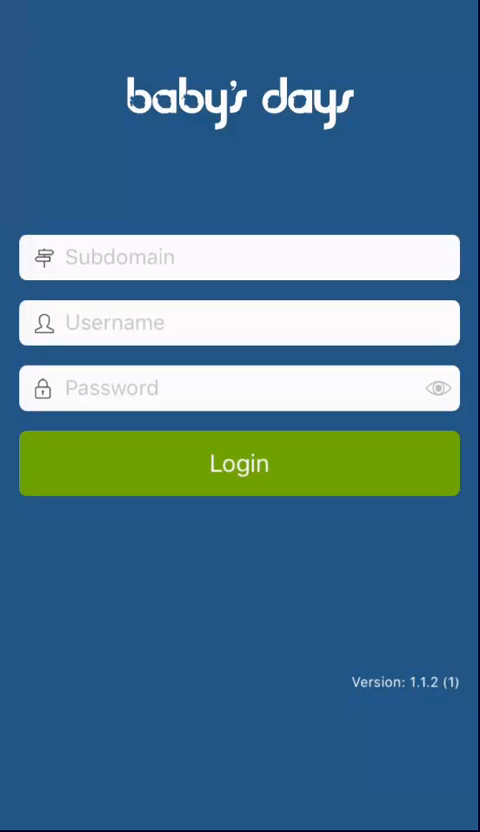
pyautogui.click(239, 257)
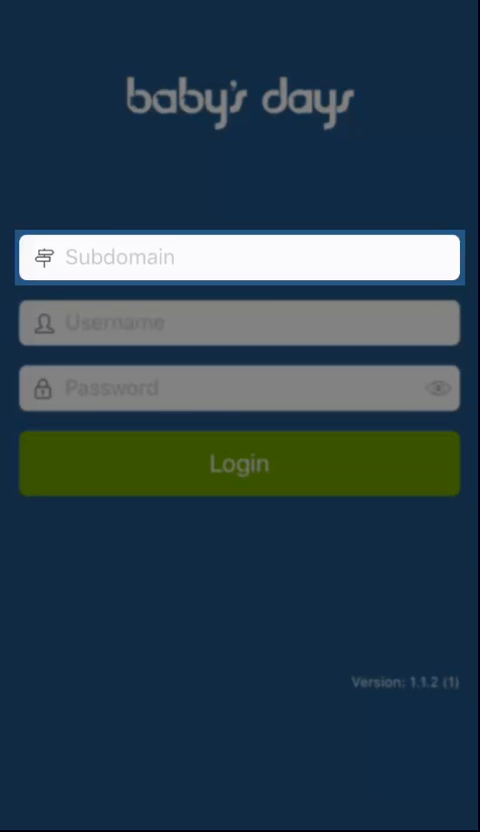
# Enter subdomain 'happychildcare' and username 'Helen', then finish the password.
pyautogui.write('happychildcare')
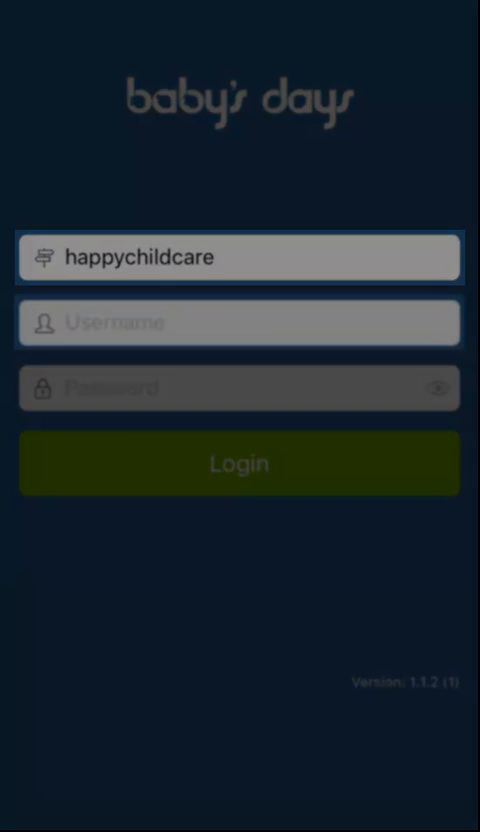
pyautogui.click(239, 322)
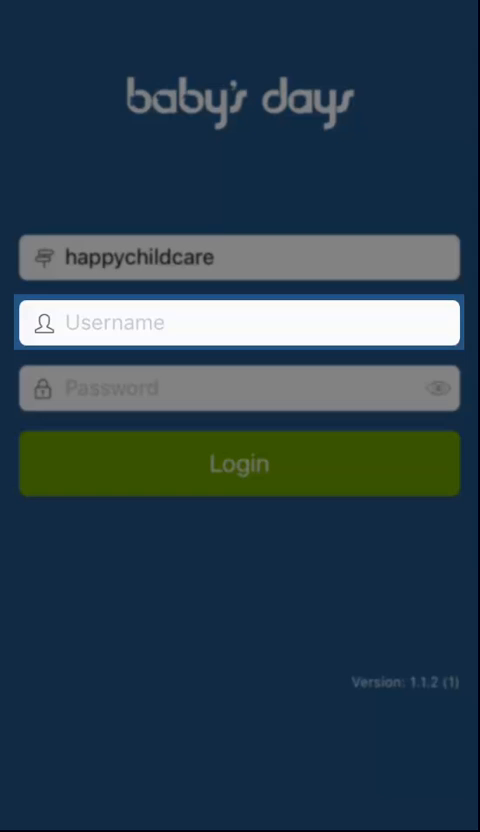
pyautogui.write('Helen')
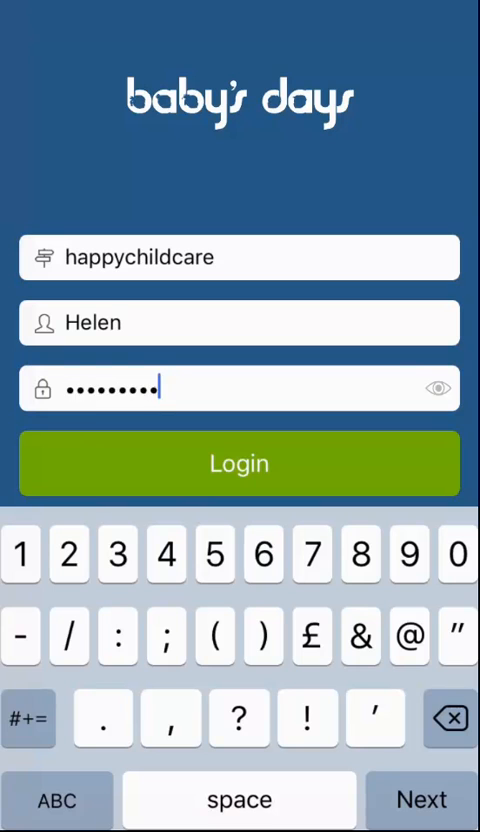
pyautogui.click(239, 463)
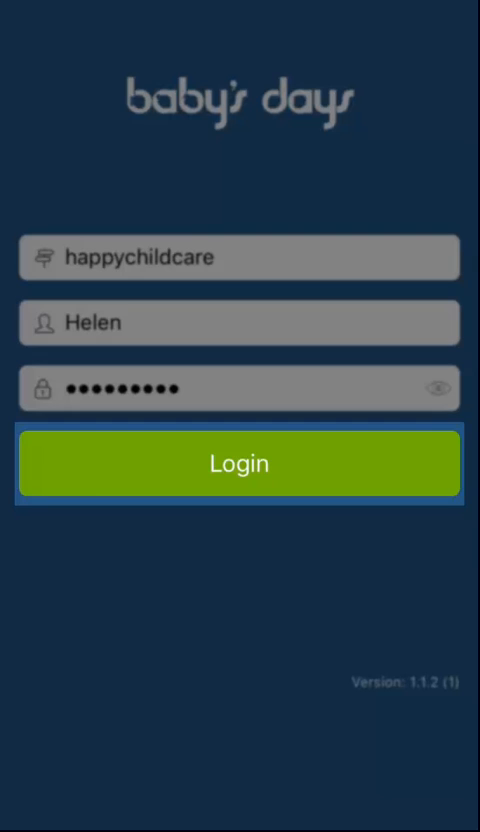
# Submit the login, enter a four-digit PIN, and begin re-entering it to confirm.
pyautogui.click(239, 463)
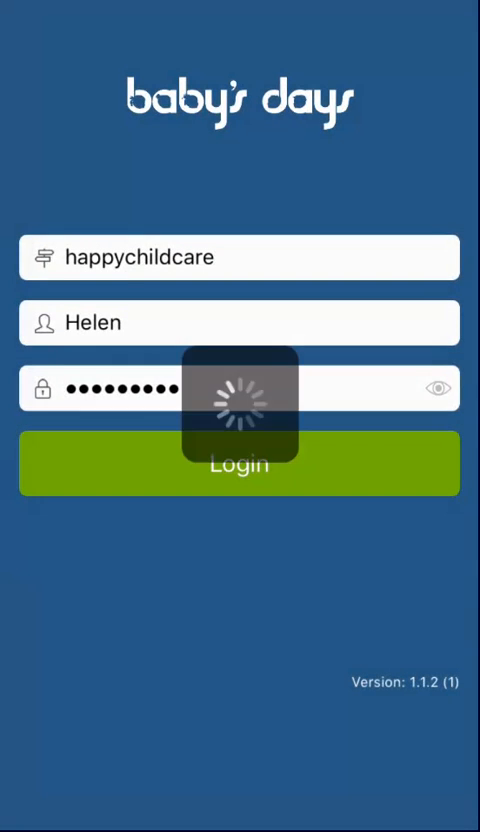
pyautogui.click(239, 463)
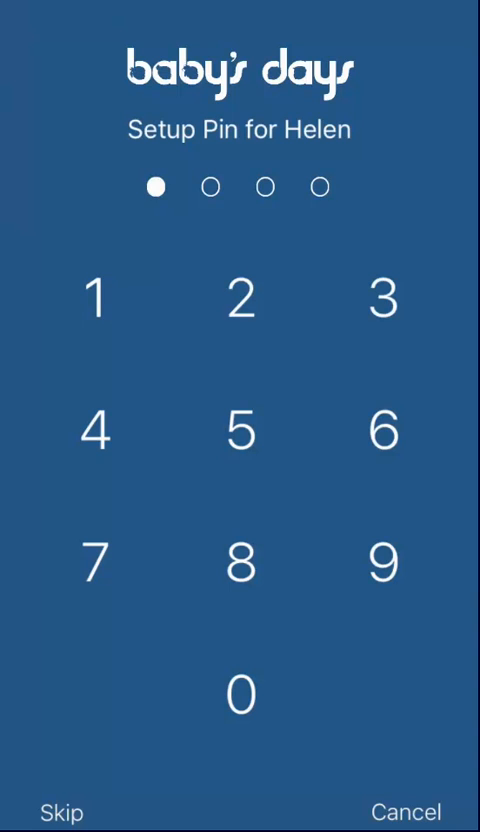
pyautogui.click(240, 432)
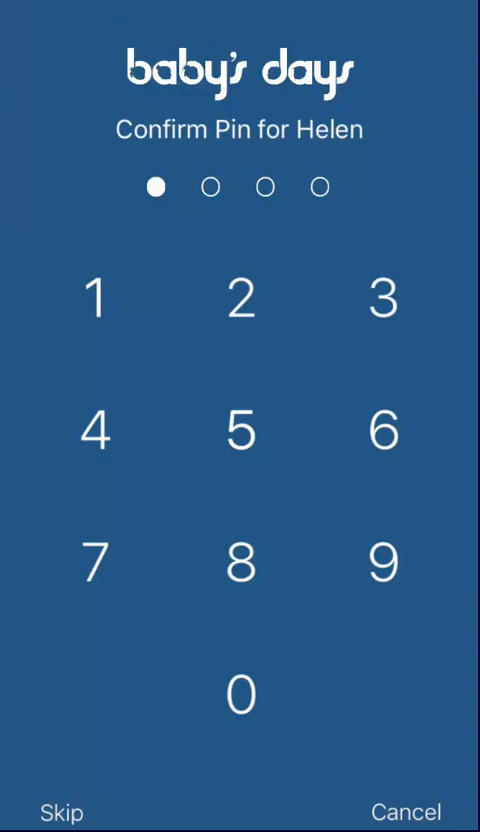
pyautogui.click(238, 430)
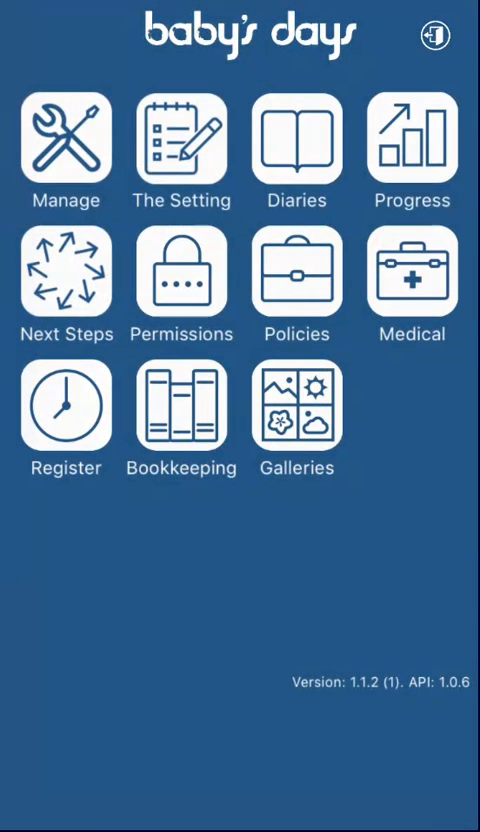
# Lock the session back to the PIN entry screen with the top-right logout icon.
pyautogui.click(432, 35)
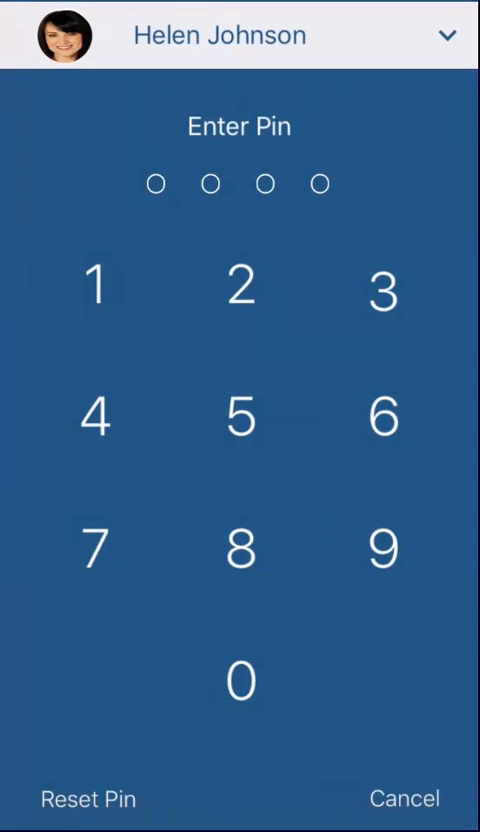
pyautogui.click(239, 414)
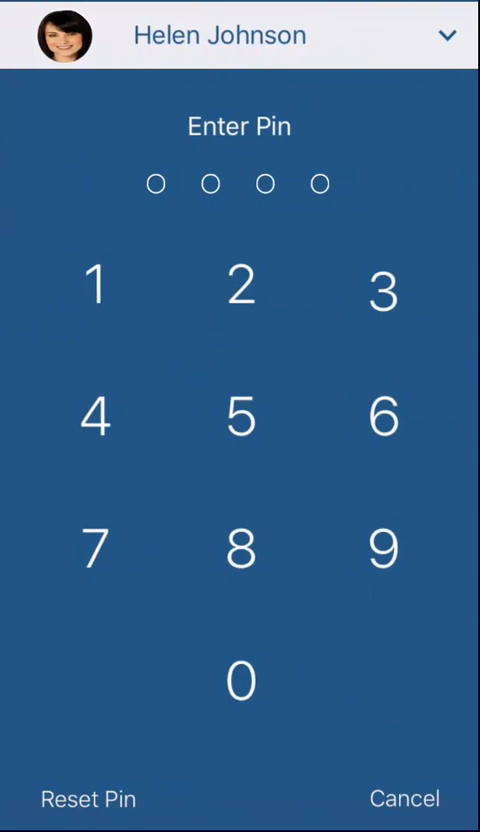
pyautogui.click(86, 798)
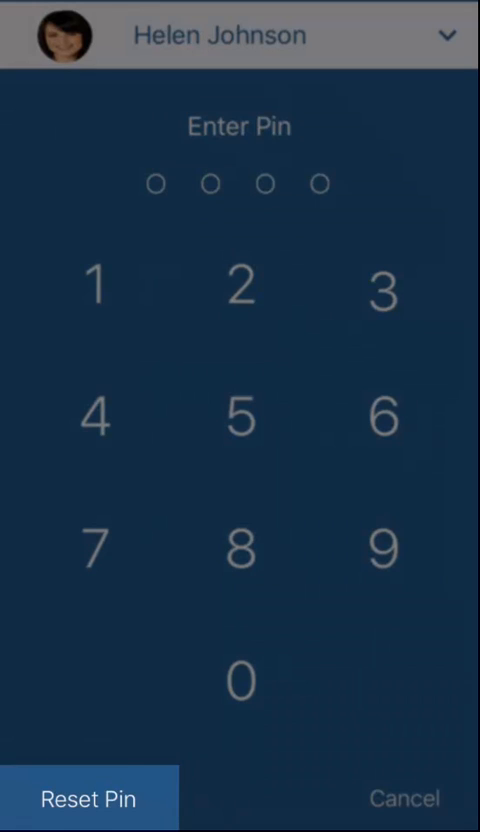
# Request a PIN reset by submitting the account password.
pyautogui.click(87, 797)
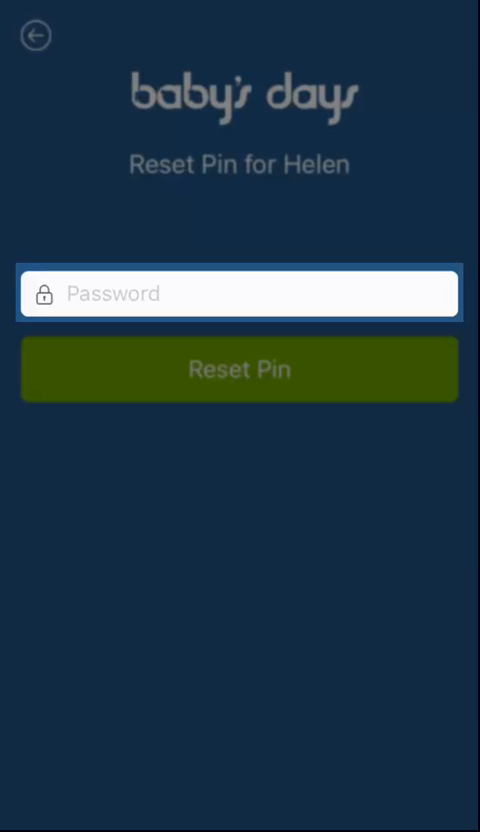
pyautogui.write('e')
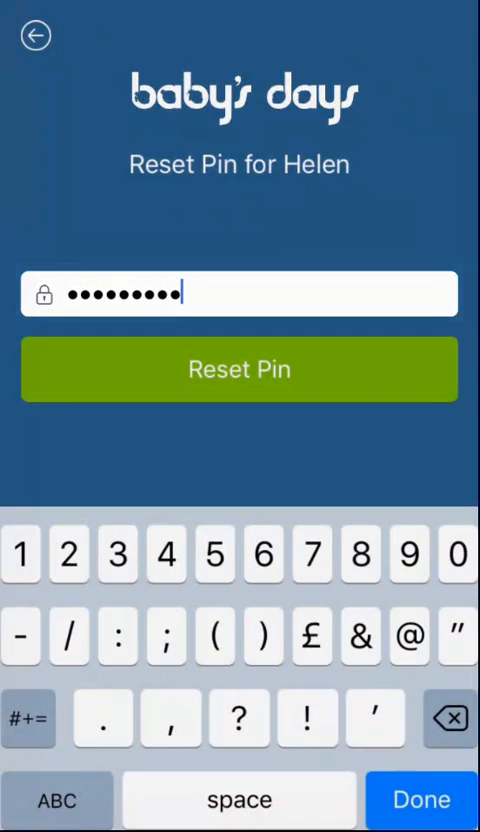
pyautogui.click(239, 369)
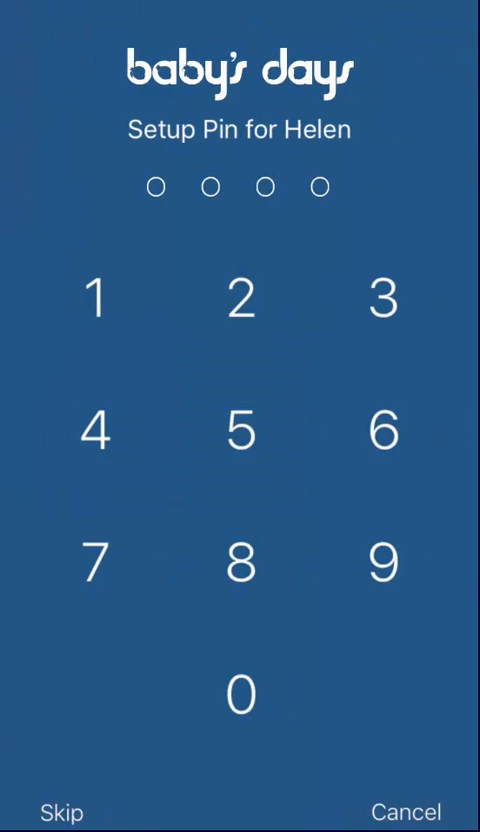
# Enter Helen's replacement four-digit PIN and re-enter it on Confirm Pin.
pyautogui.click(240, 299)
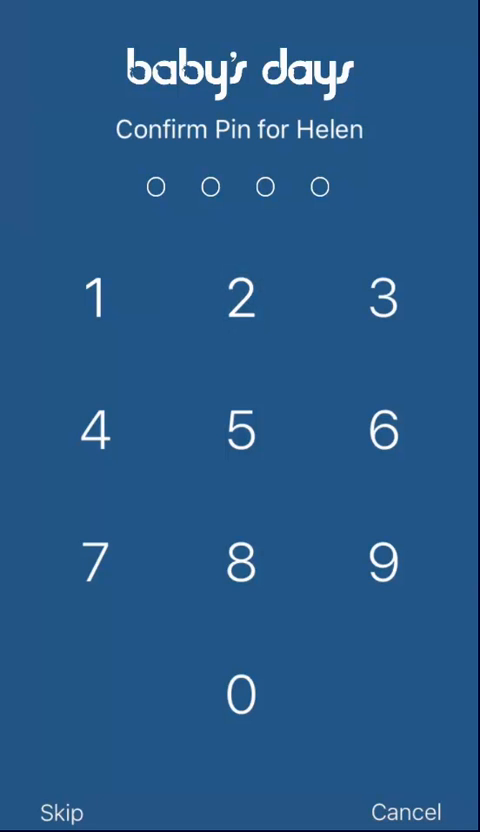
pyautogui.click(239, 299)
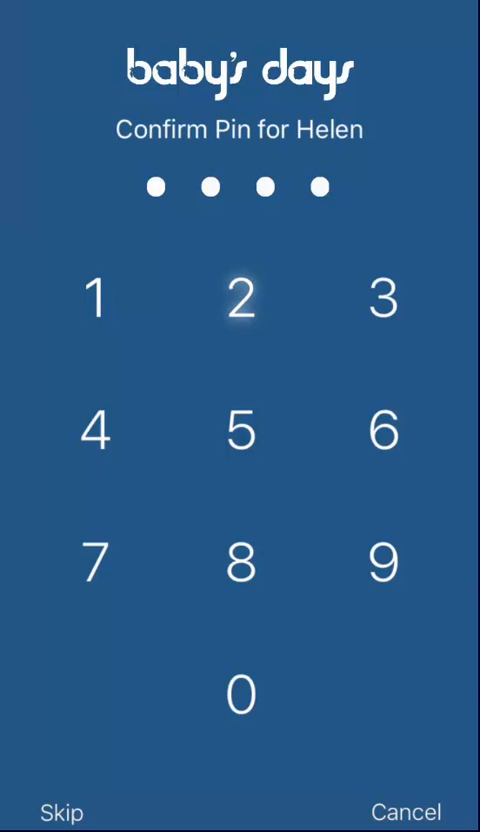